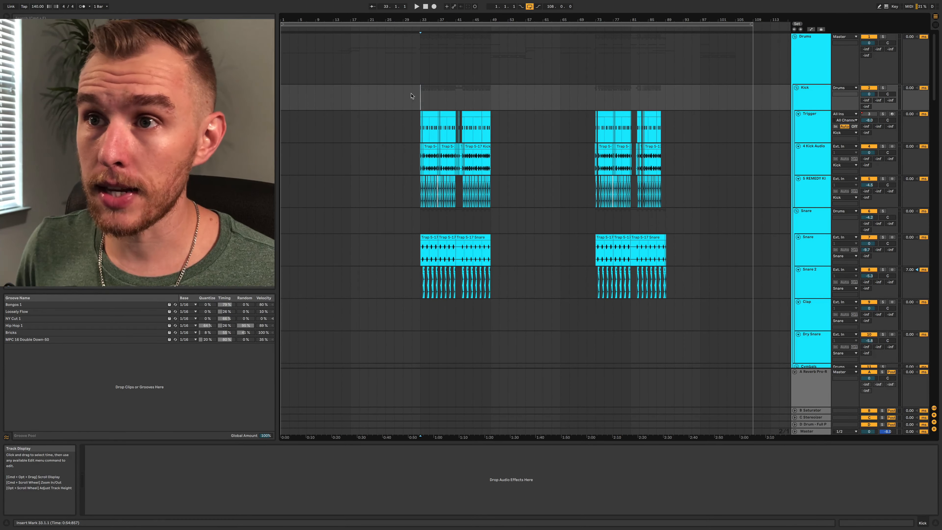
Select the first drop's 16-bar span across the drum clips to highlight the section
left_click_drag(279, 93, 352, 204)
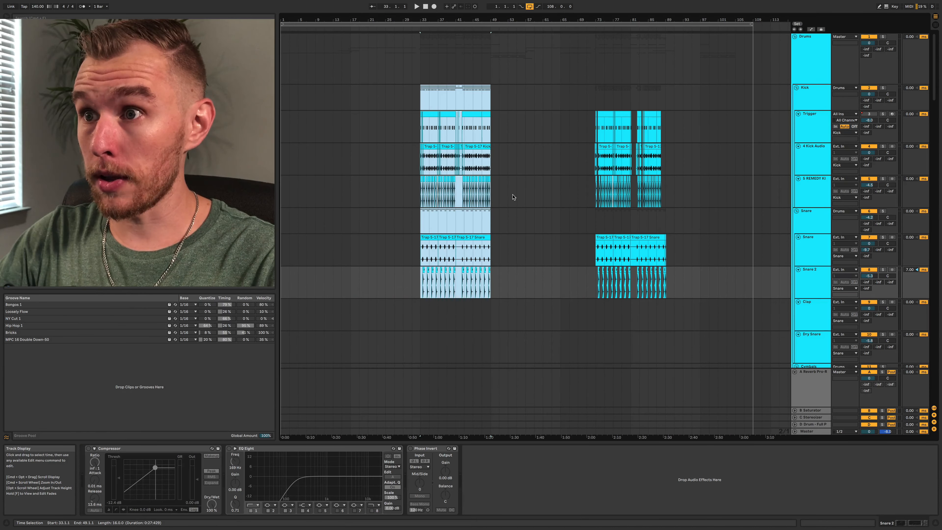
mouse_move(580, 102)
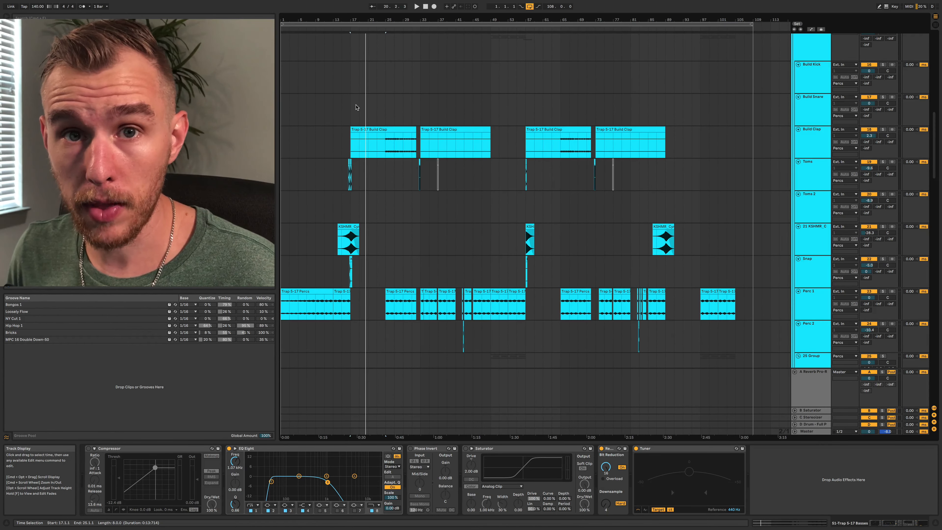
mouse_move(542, 173)
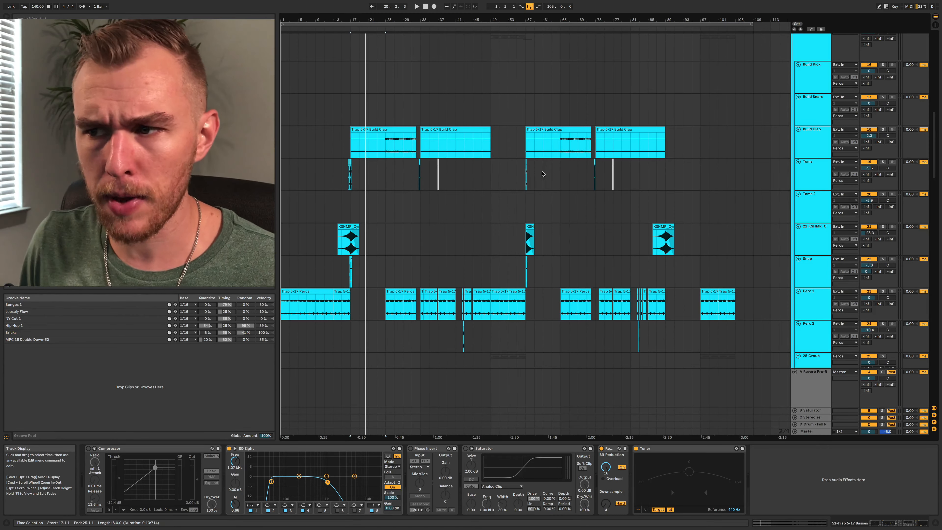